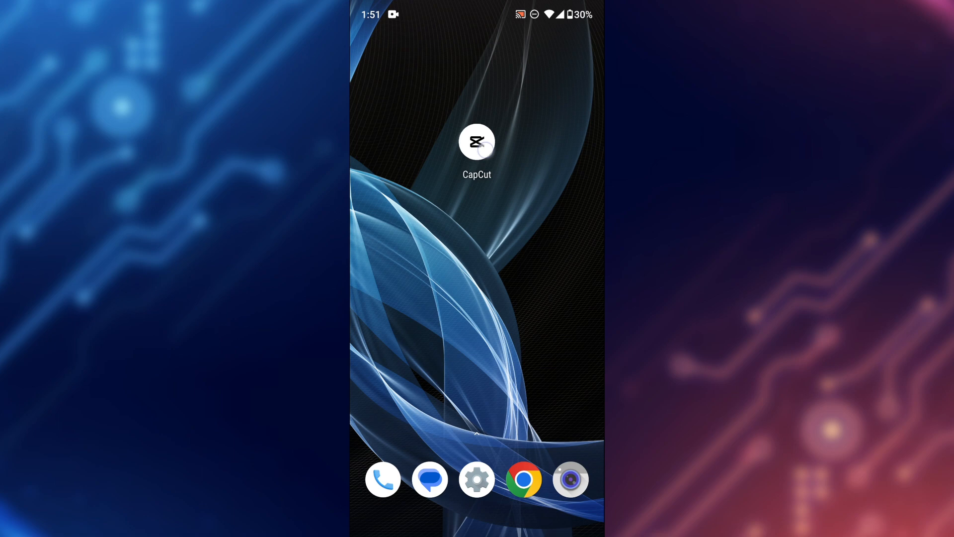
Step: Start a new project with the 00:36 ocean video chosen from Albums
click(476, 143)
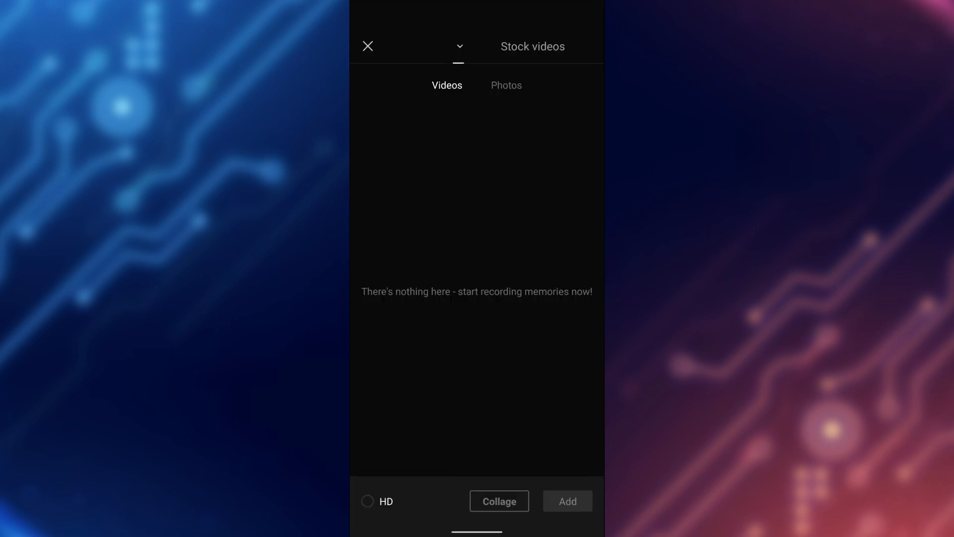
click(461, 46)
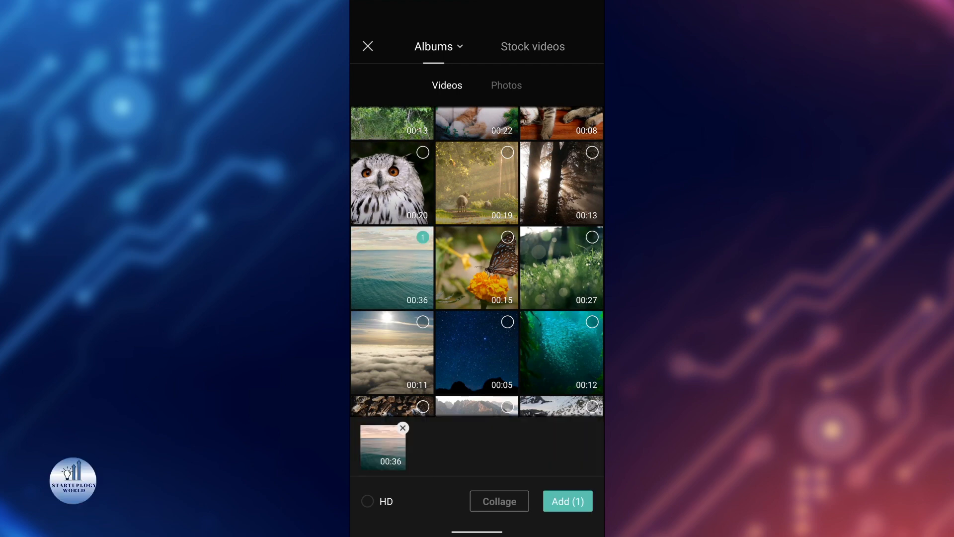
click(568, 501)
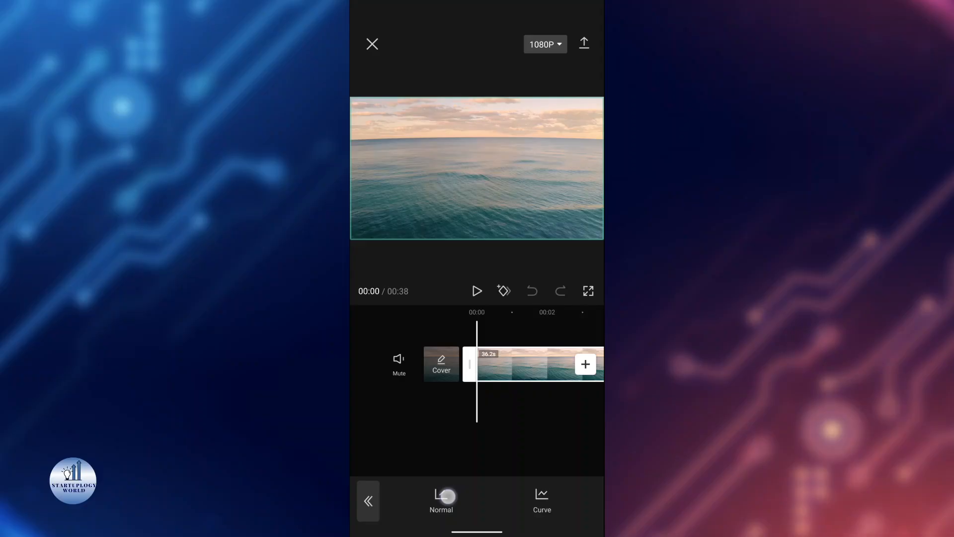
Step: Raise the clip's Normal speed slider to 8.0x, shrinking it to about six seconds
click(441, 499)
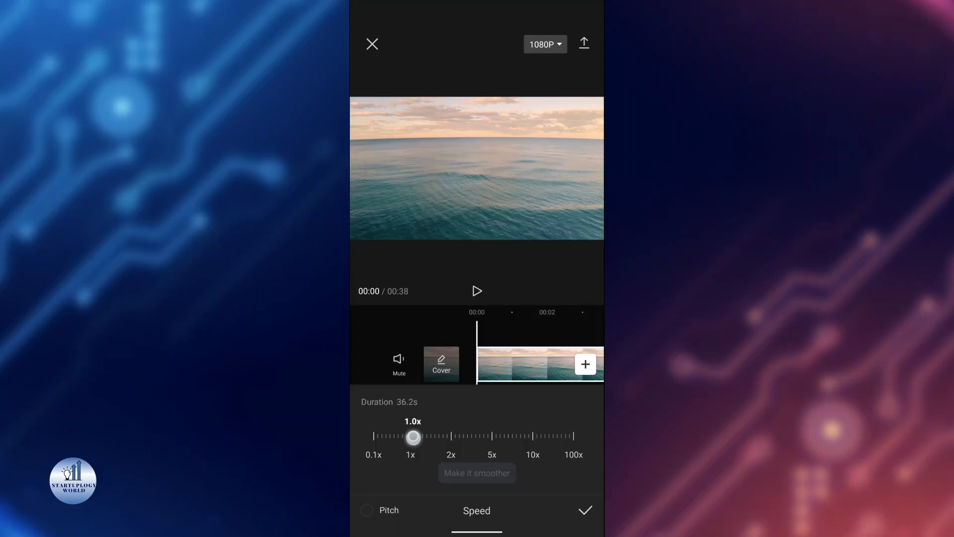
drag(414, 436, 478, 436)
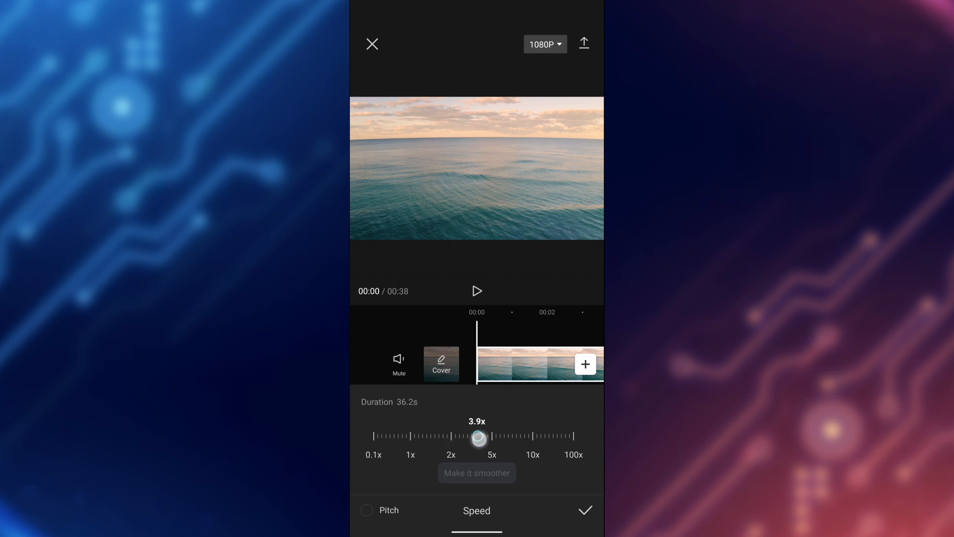
drag(478, 436, 489, 436)
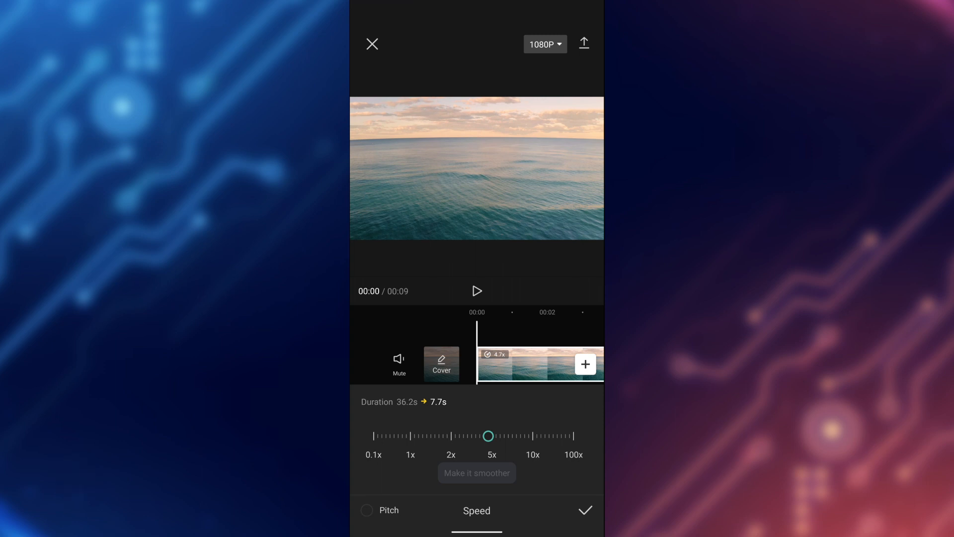
drag(488, 435, 510, 436)
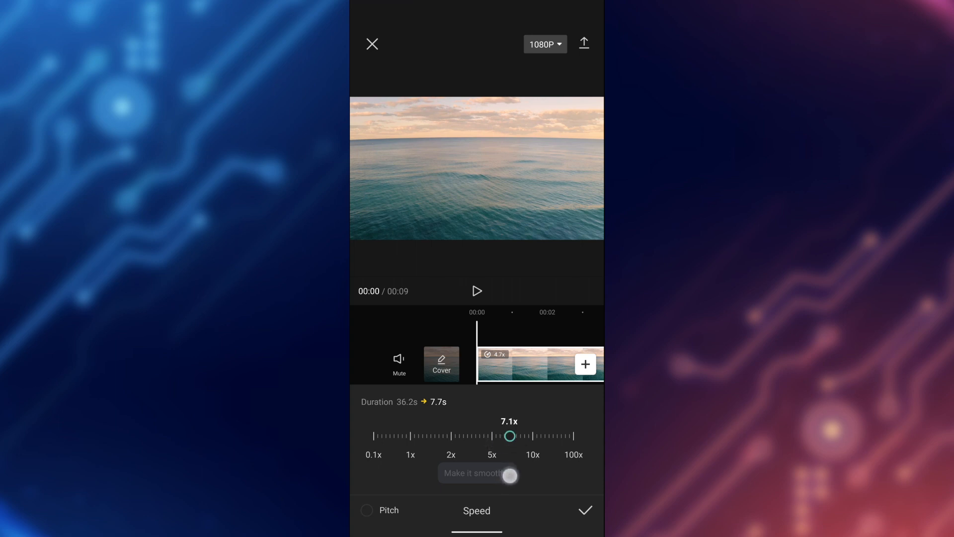
drag(510, 435, 515, 436)
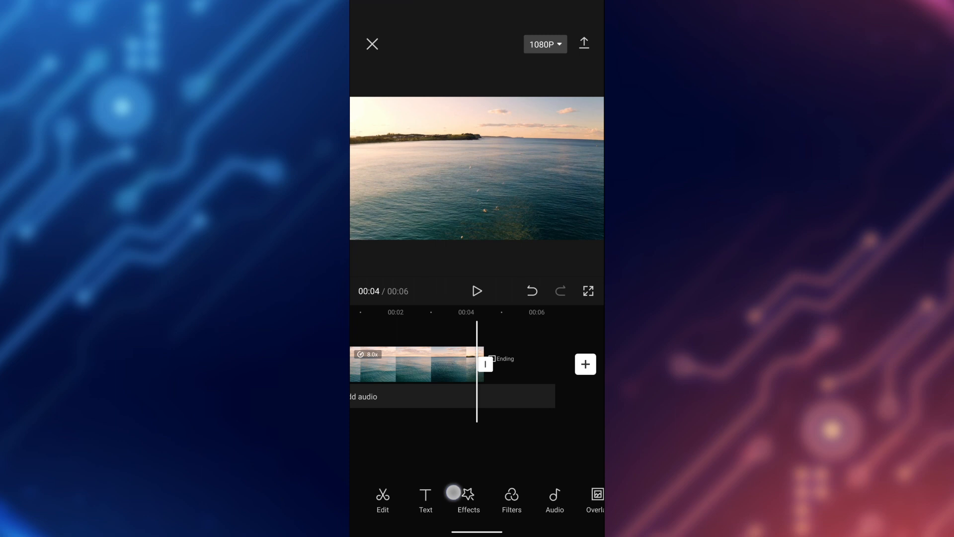
Step: Reach the Sounds music library from the Audio section of the toolbar
scroll(left, 3)
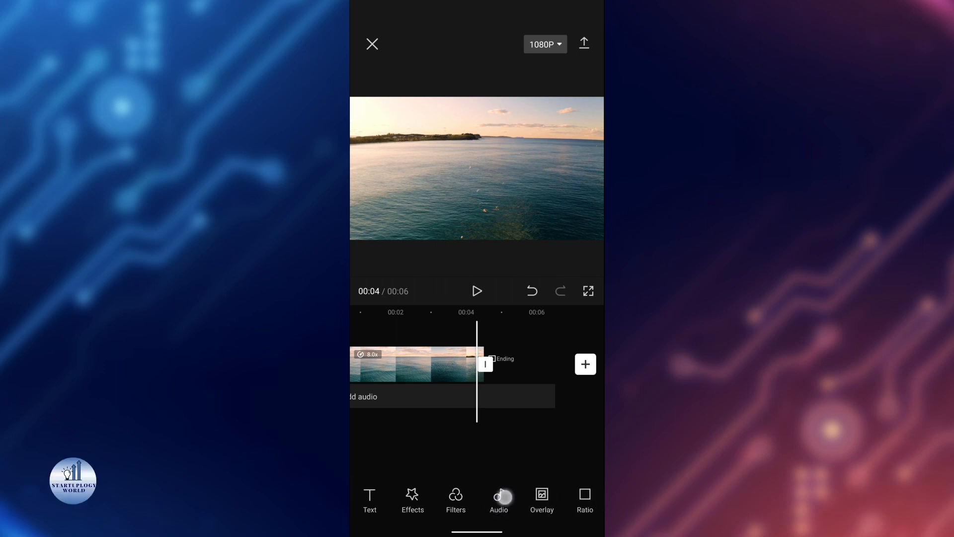
click(499, 500)
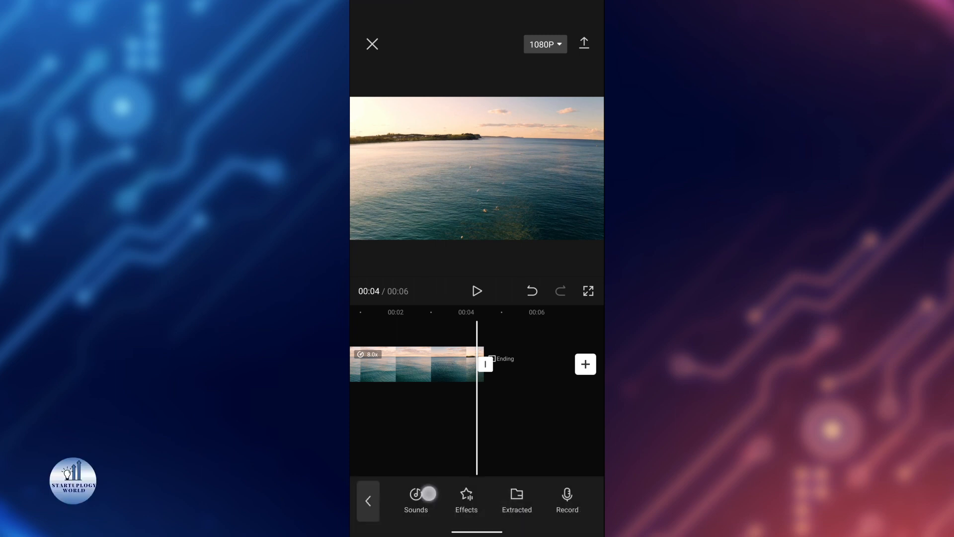
click(415, 494)
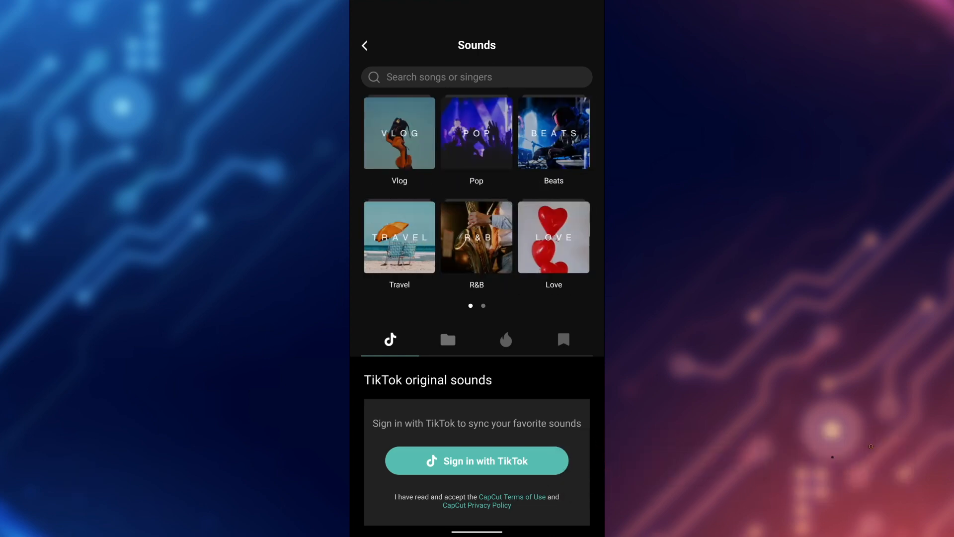
Step: Search 'nature', preview results and add the Spirit of nature track under the clip
text(nature)
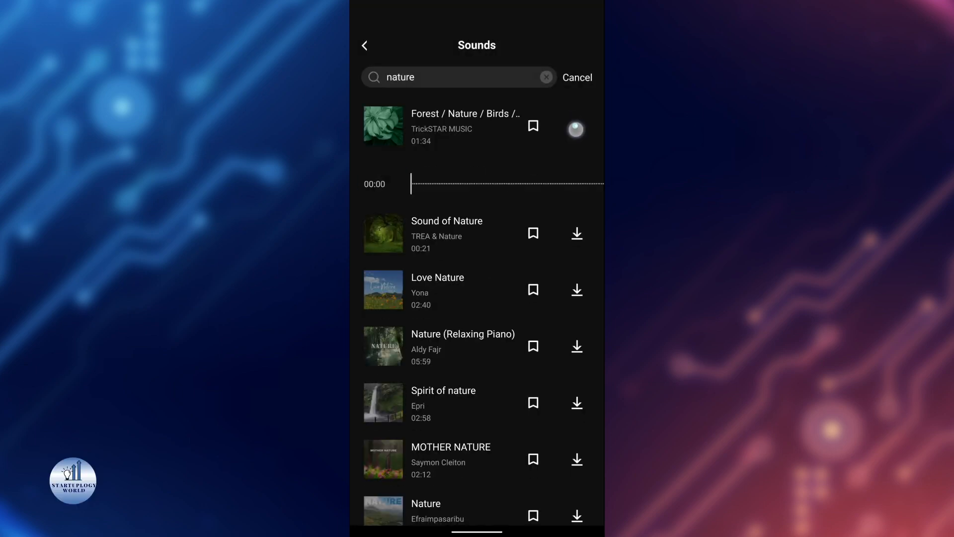
click(576, 126)
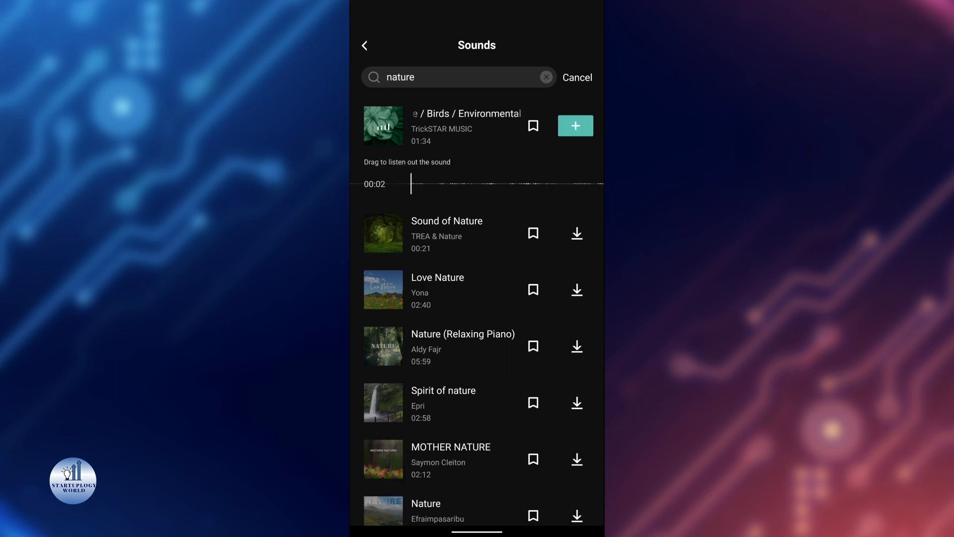
scroll(down, 3)
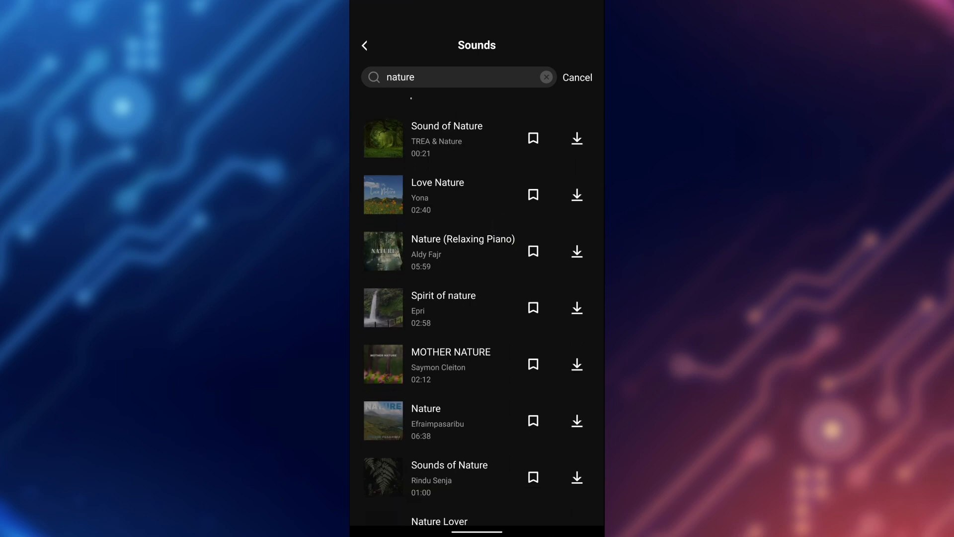
scroll(down, 3)
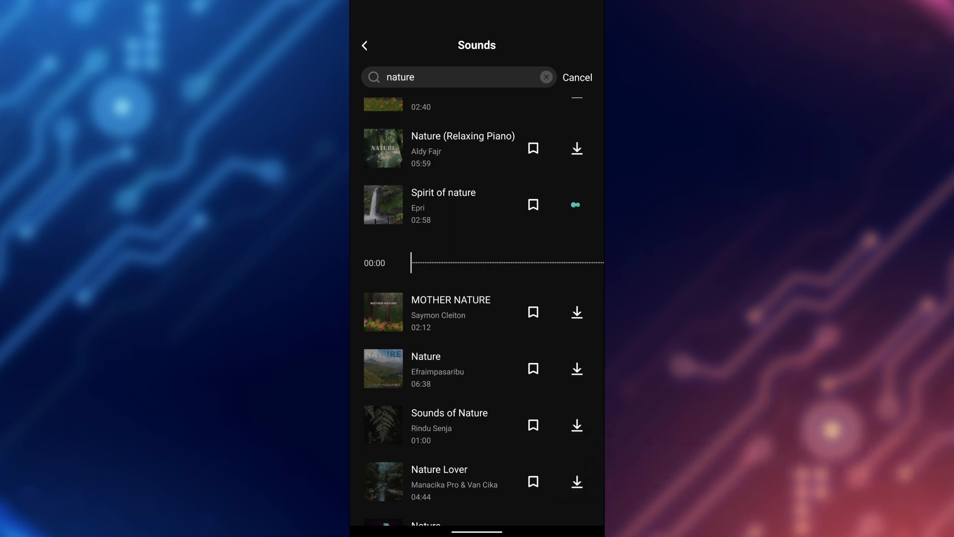
click(575, 205)
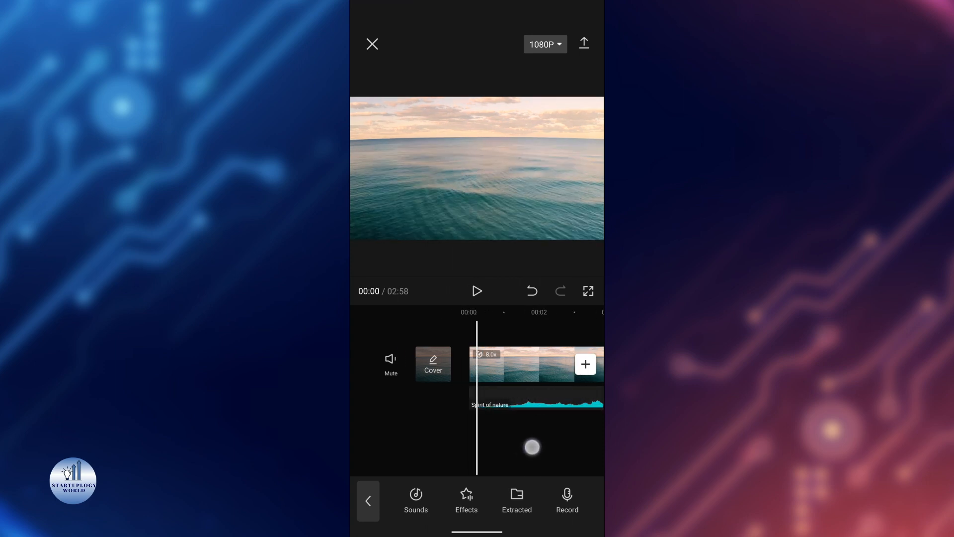
Step: Play and pause the clip to check the new music against the video
click(477, 290)
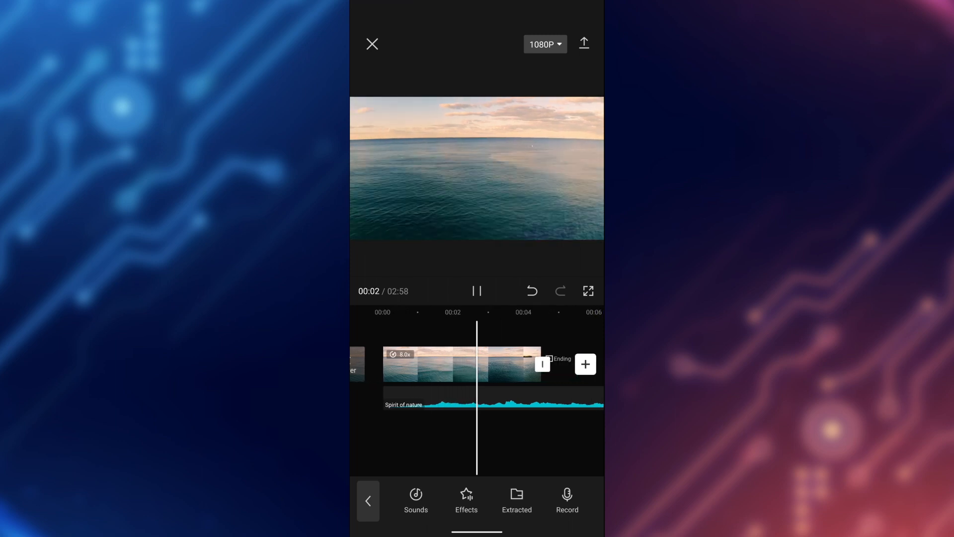
click(477, 291)
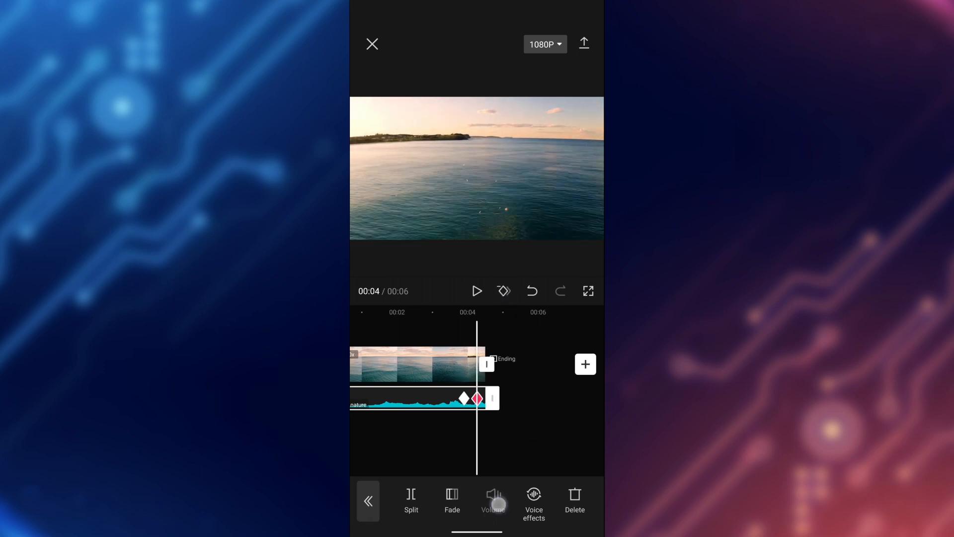
Step: Review the music's volume, leave it at 100 and return playback to the start
click(492, 497)
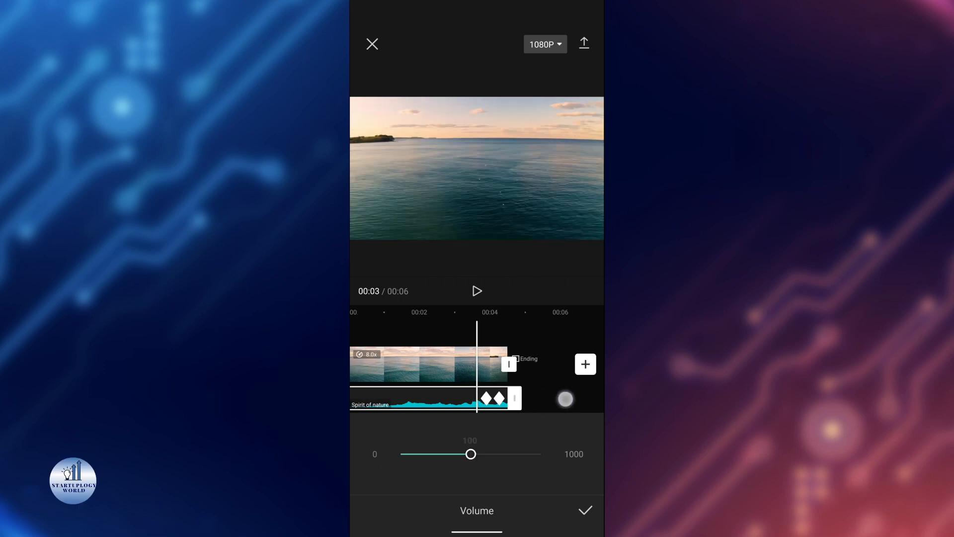
click(431, 403)
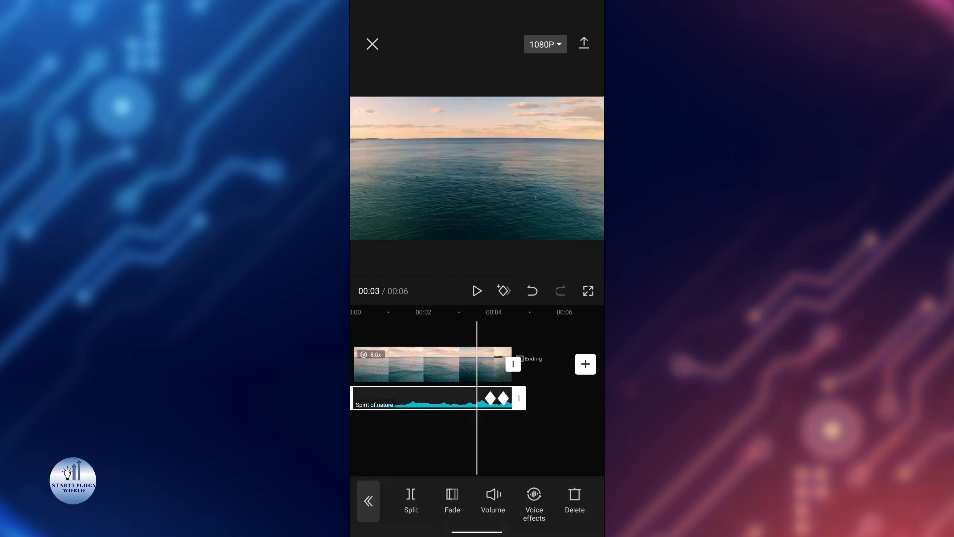
click(477, 291)
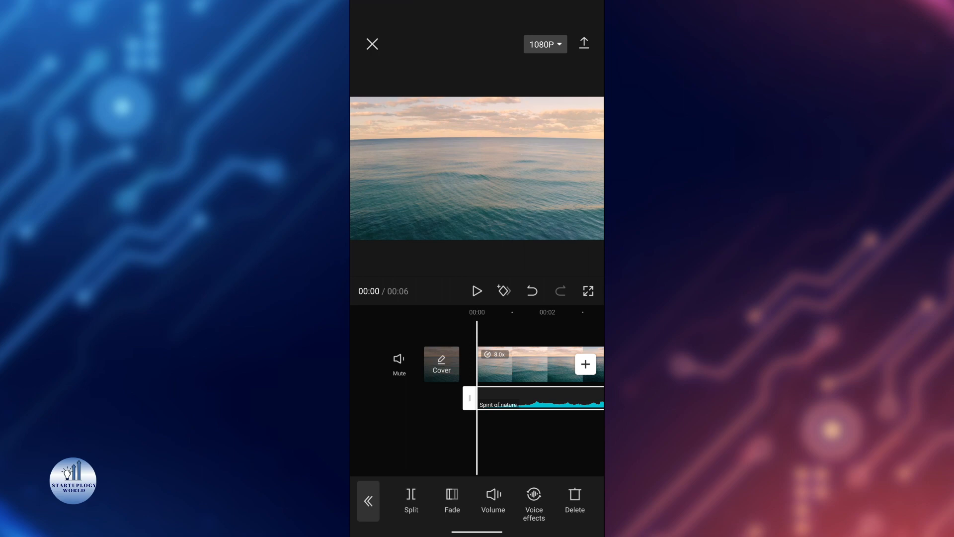
click(584, 44)
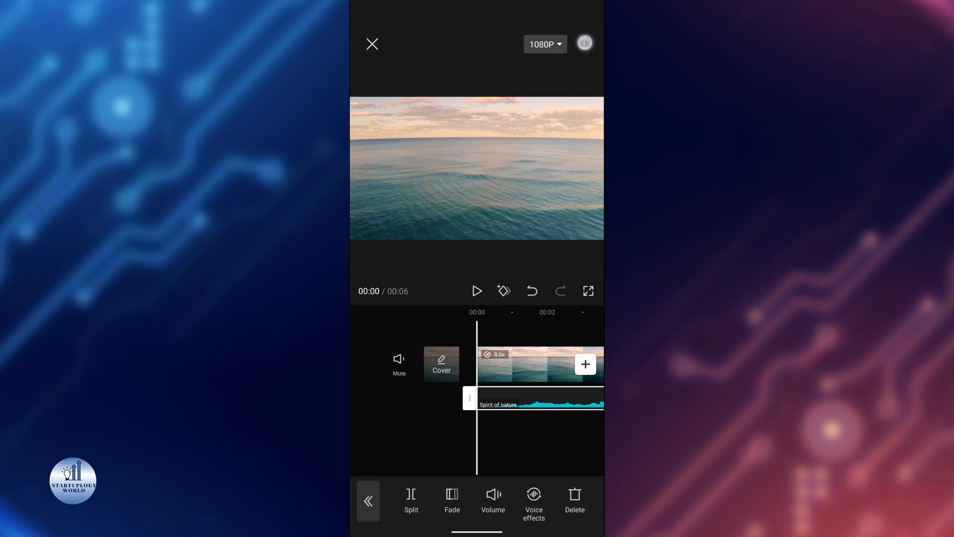
Step: Export the time-lapse to the device and reach the Ready to share screen
click(584, 44)
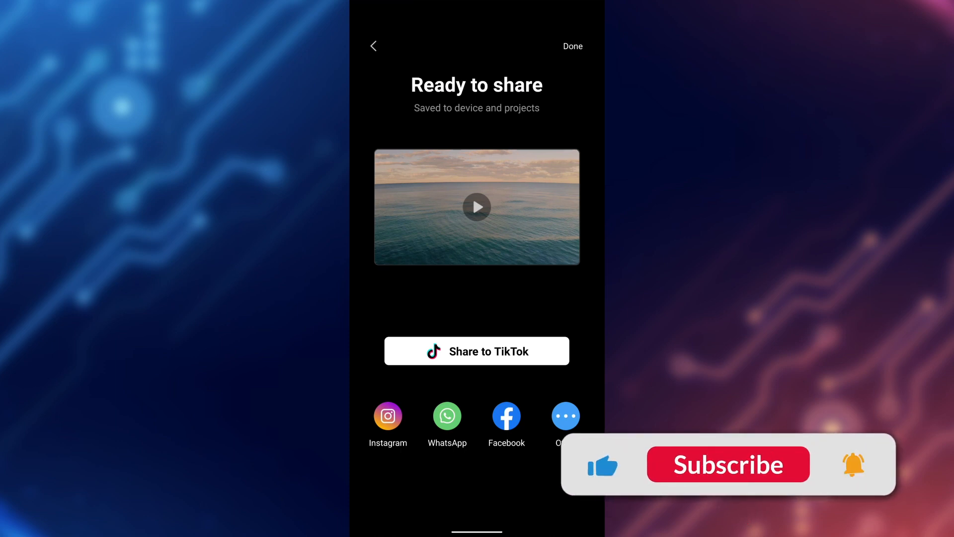
click(728, 466)
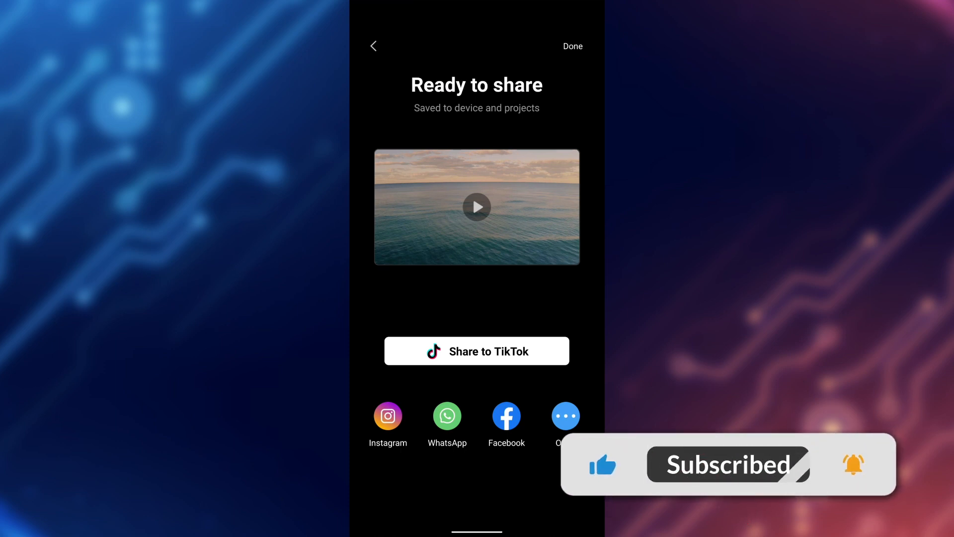